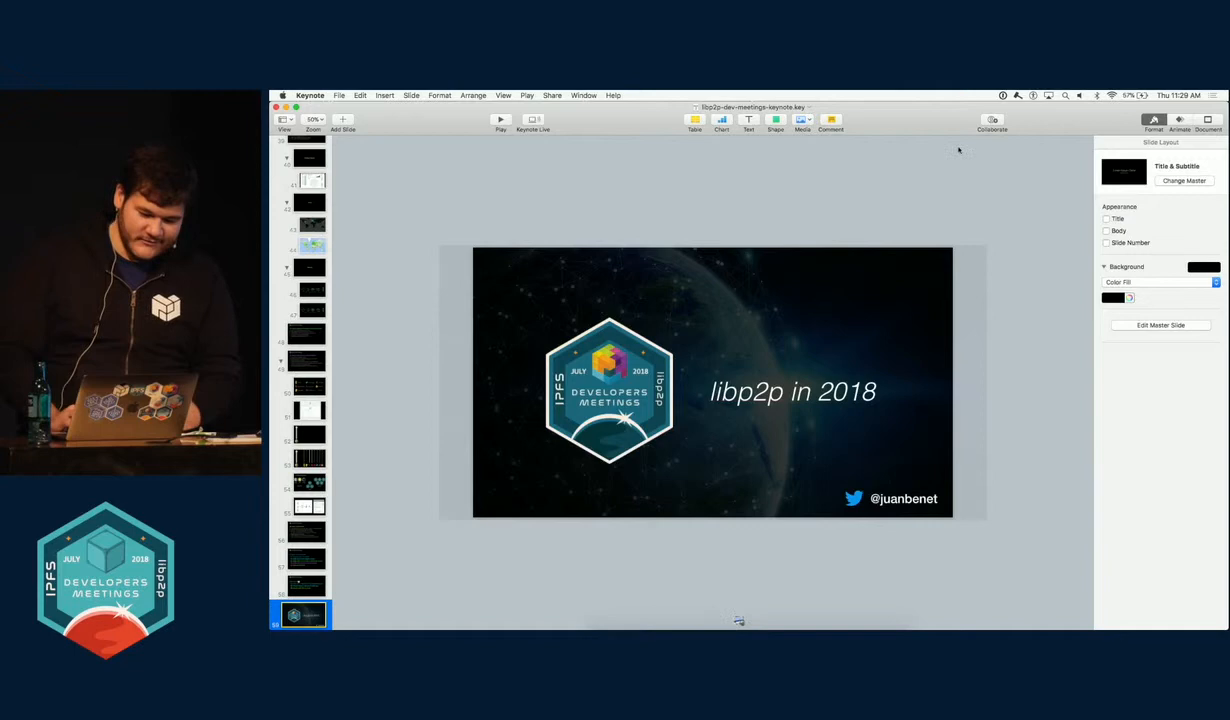
Step: Play the Keynote slideshow fullscreen starting from the 'libp2p in 2018' title slide
left_click(500, 120)
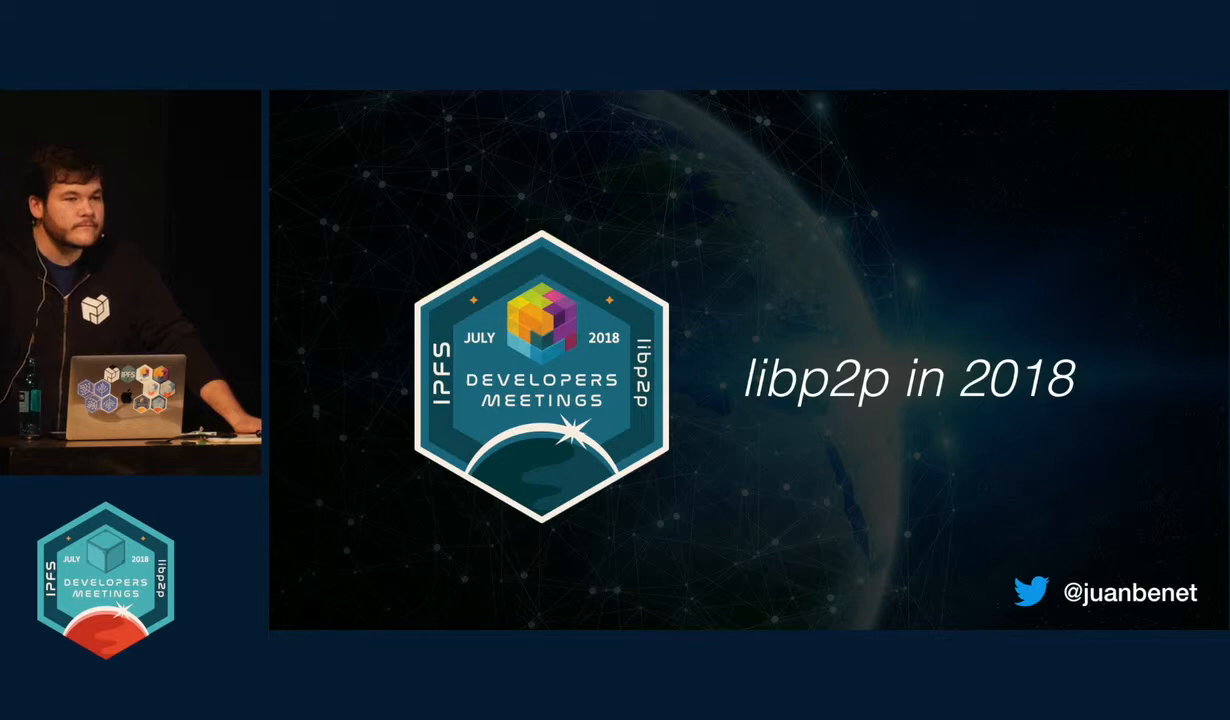